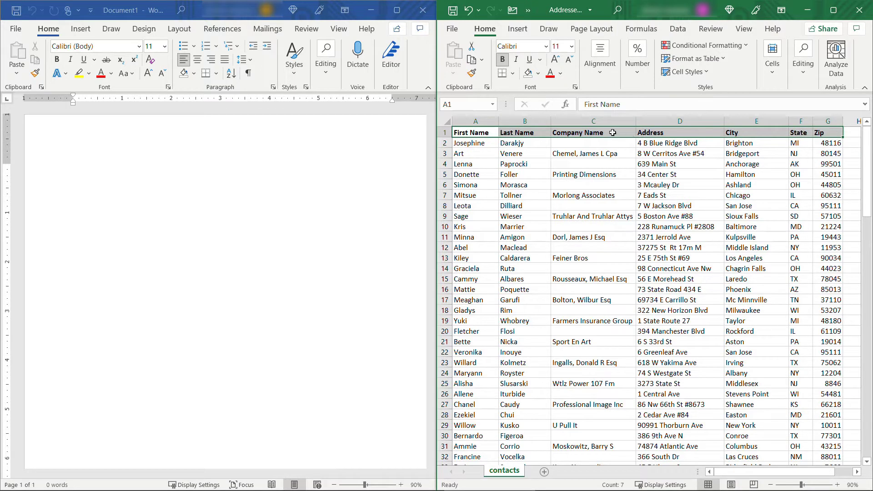
Step: Start a Labels mail merge using the Avery 5160 address label format
click(592, 121)
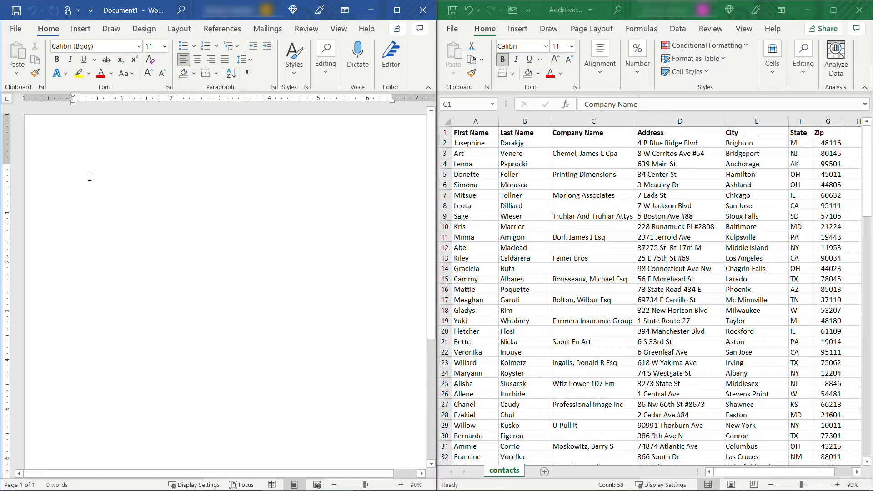
click(73, 167)
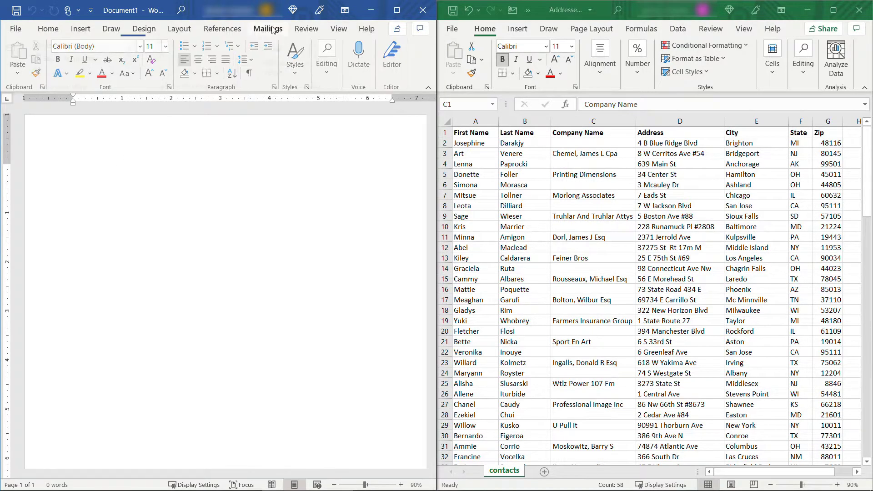
click(69, 45)
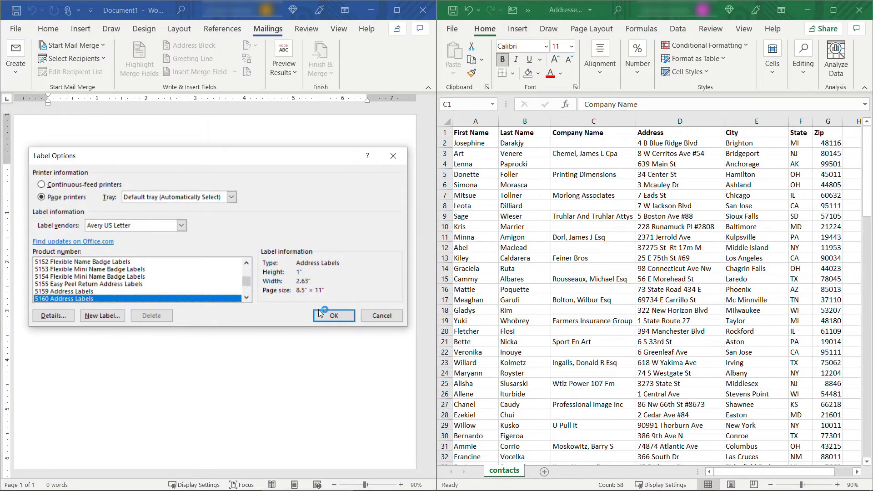
click(334, 316)
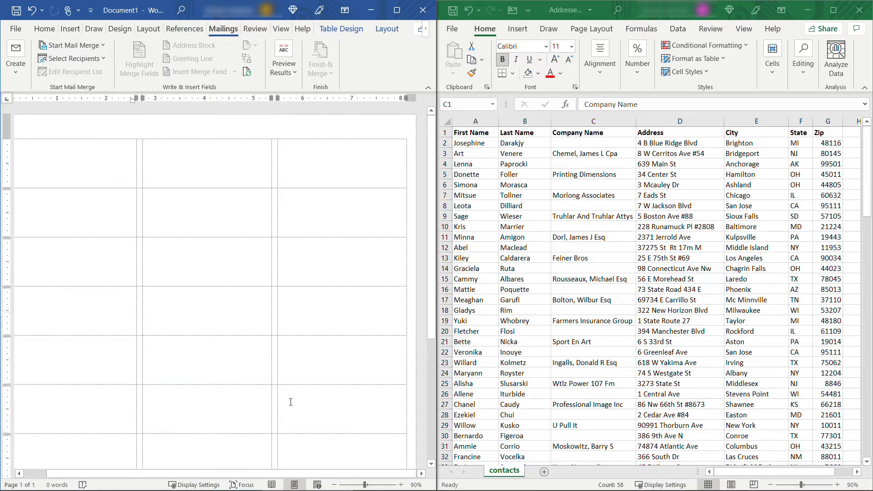
Step: Link the labels to the contacts$ sheet of Addresses.xlsx as the recipient list
click(73, 58)
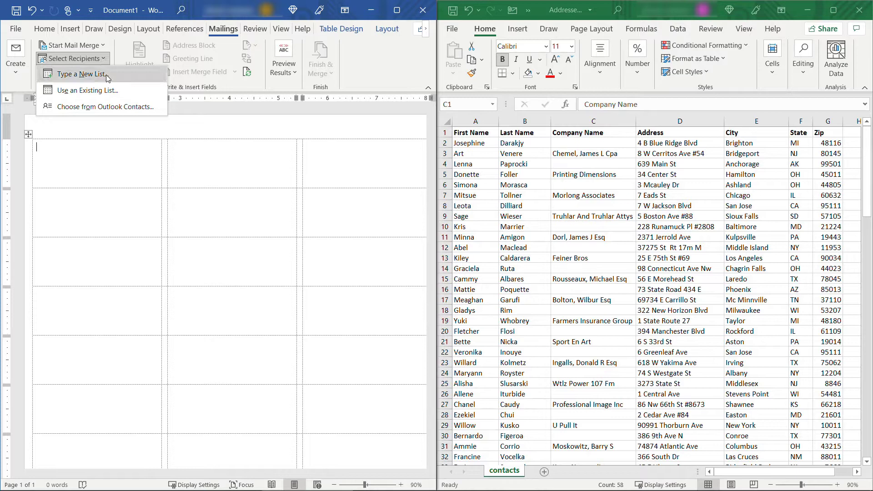
click(87, 90)
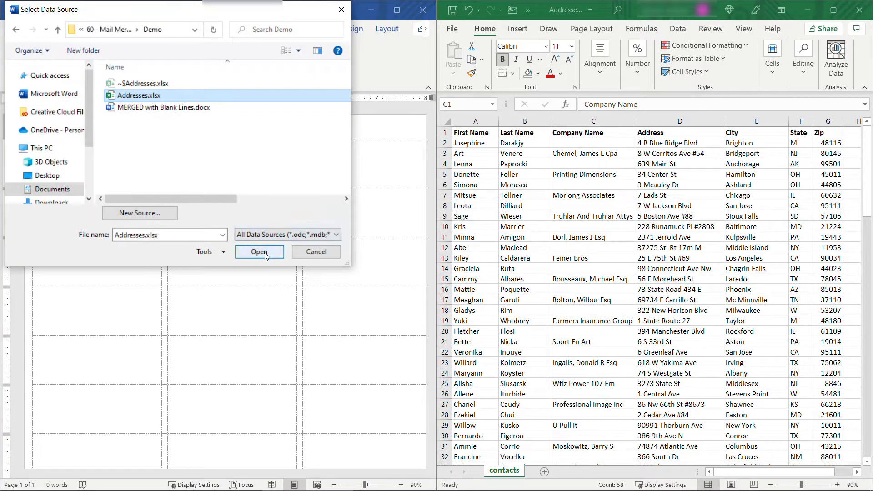
click(259, 252)
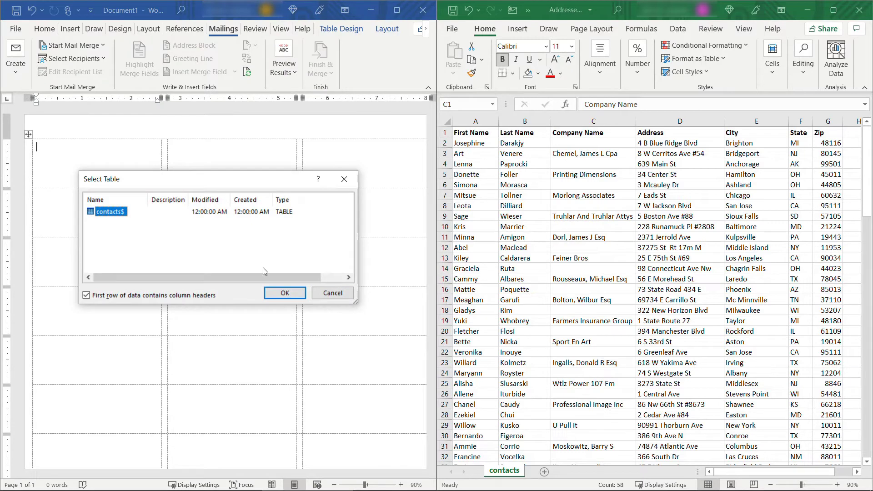
click(283, 292)
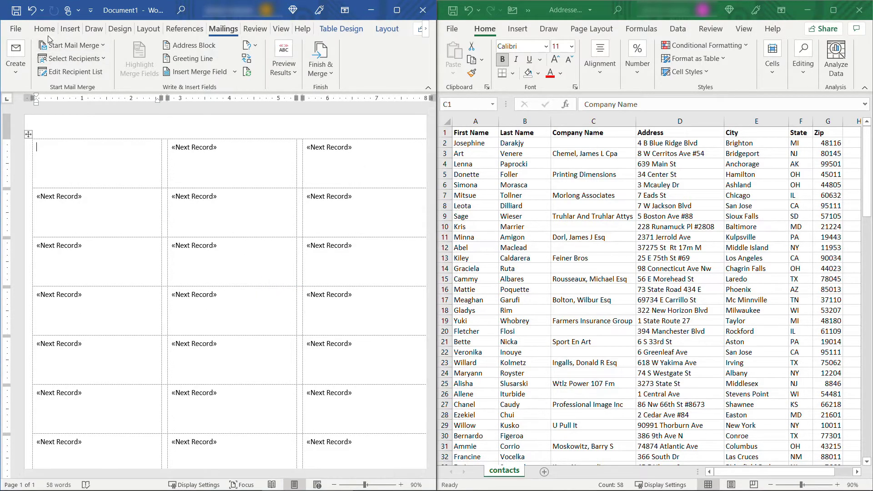
Step: Show paragraph marks and place the insertion point in the first label
click(44, 29)
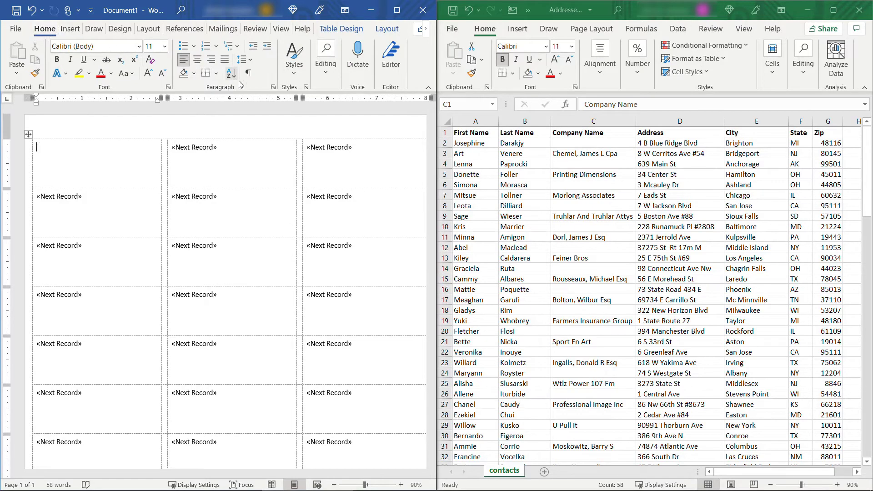
click(247, 74)
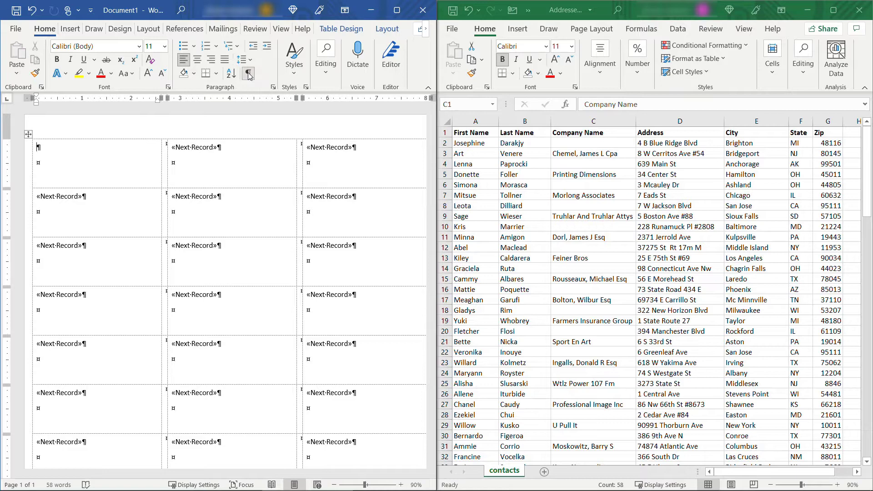
click(247, 72)
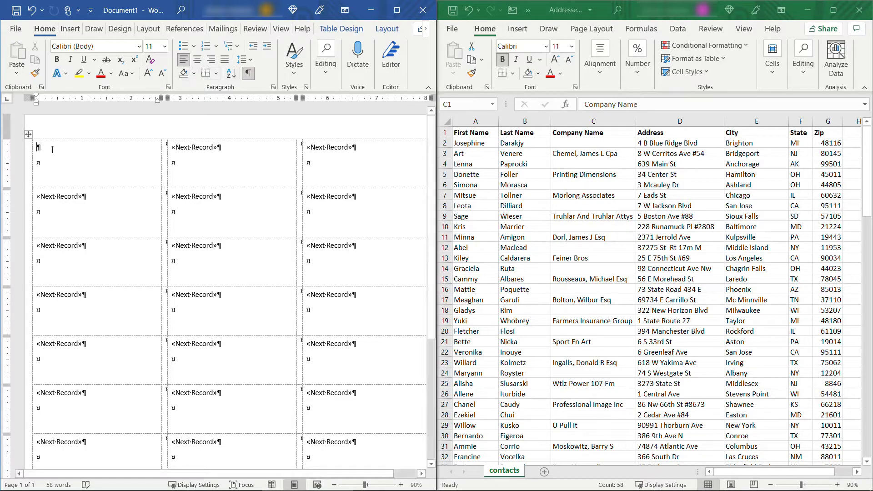
click(224, 28)
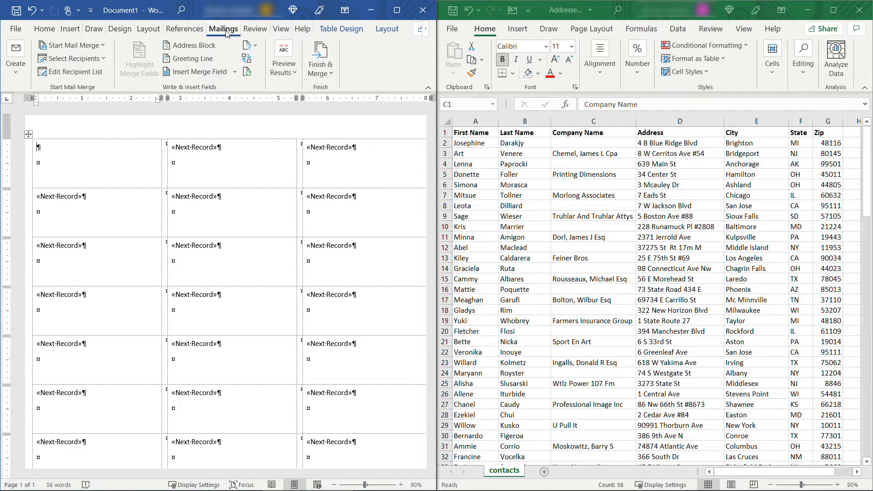
Step: Insert First_Name and Last_Name, then Company_Name and Address fields on their own lines
click(199, 71)
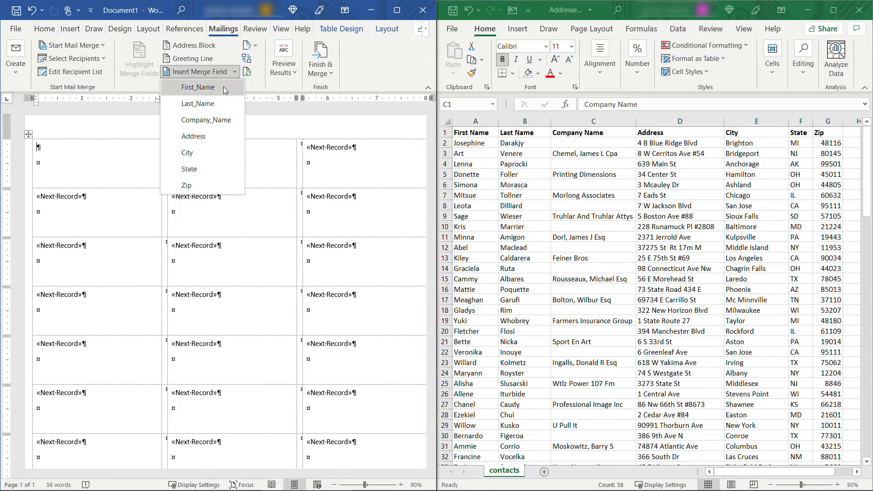
click(198, 87)
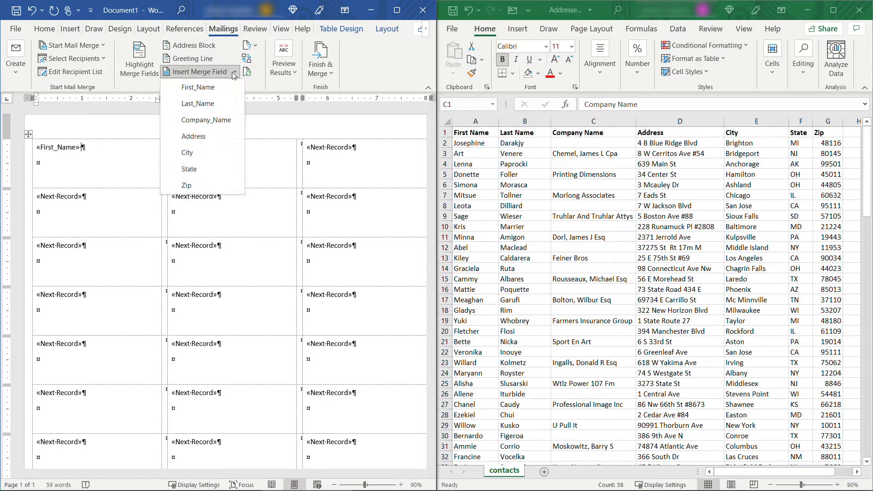
click(198, 102)
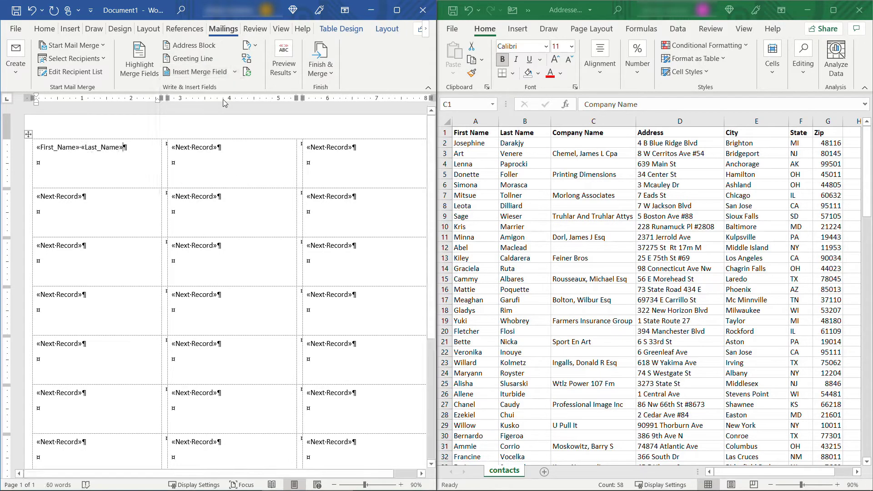
click(199, 71)
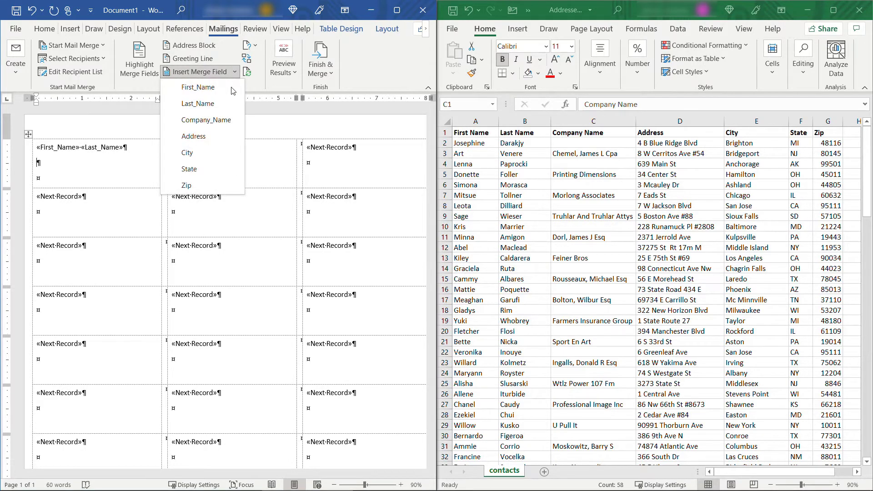
click(207, 120)
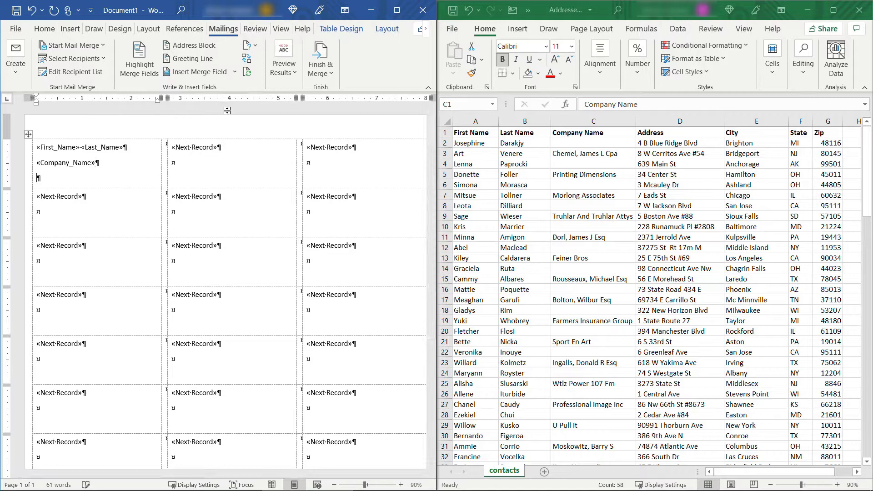
click(199, 71)
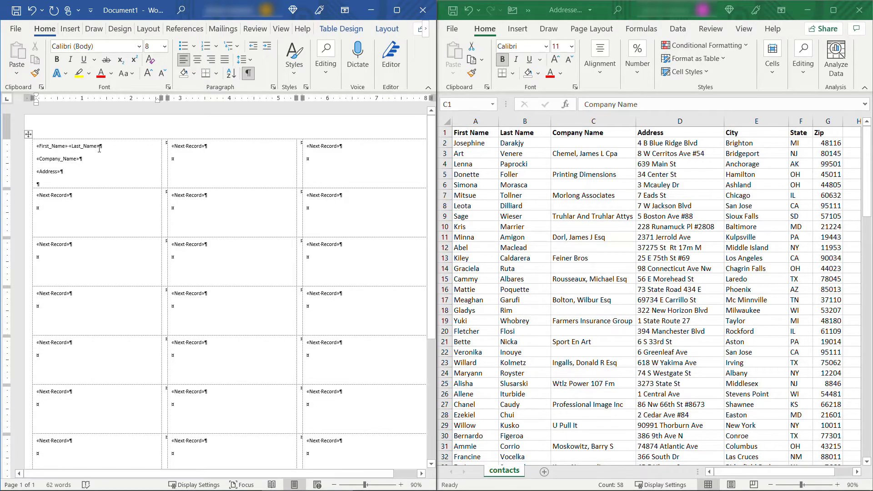
Step: Insert the City, State and Zip merge fields on the last address line
click(223, 29)
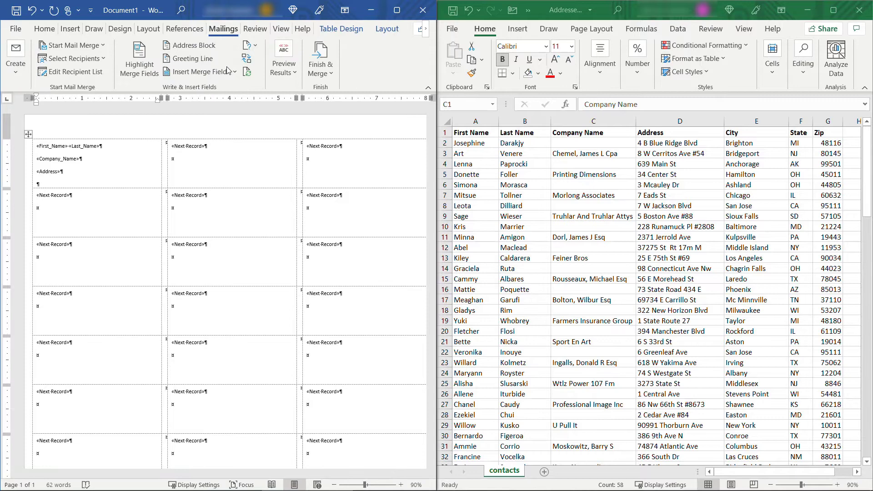
click(197, 71)
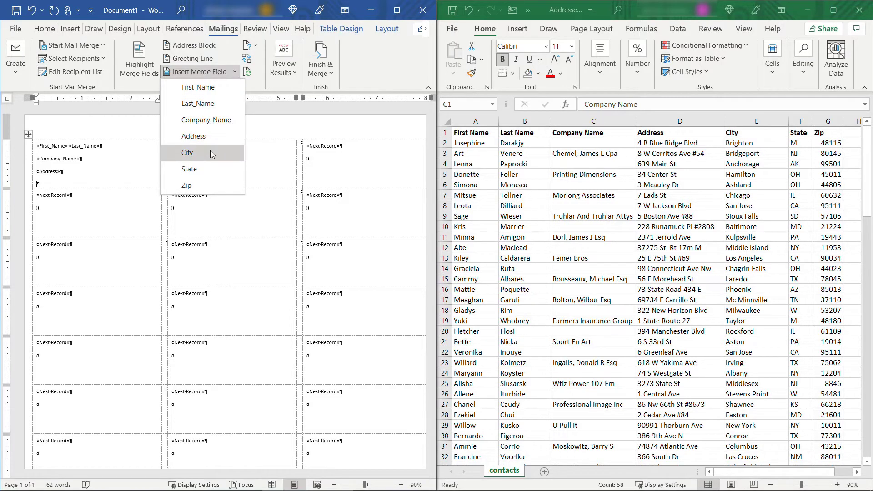
click(187, 153)
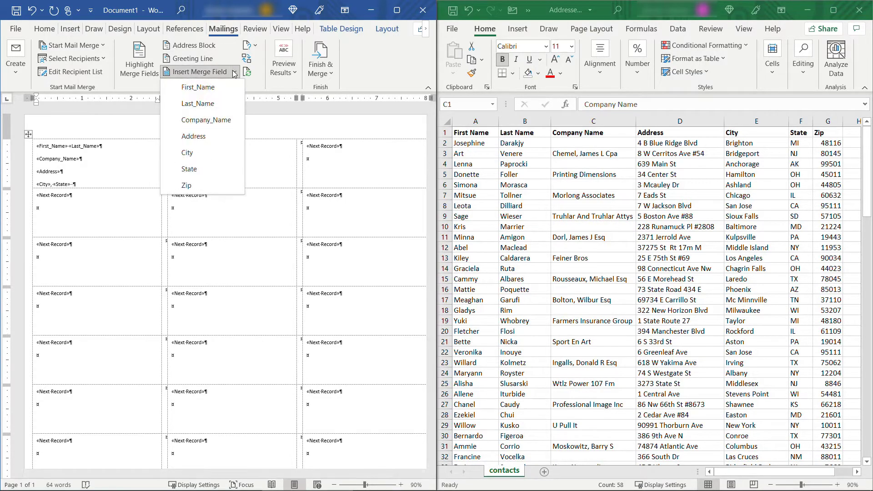
click(187, 185)
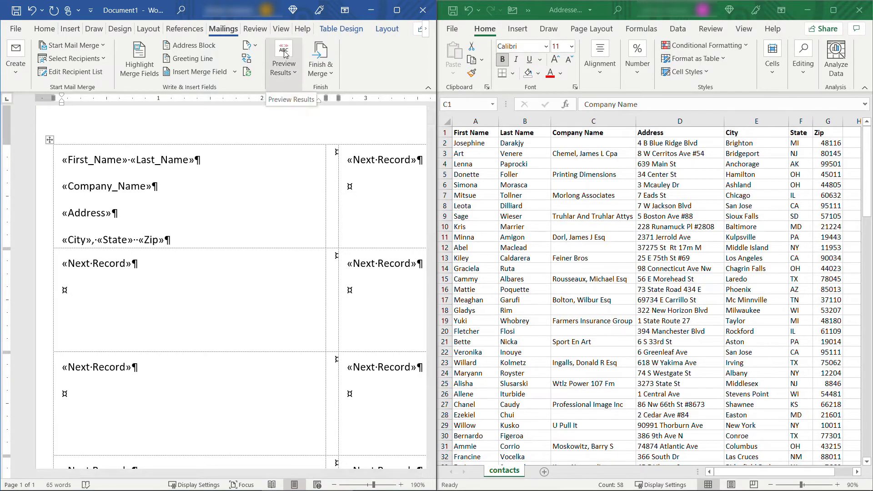
Step: Turn on Preview Results to show Josephine Darakjy's address in the first label
click(284, 58)
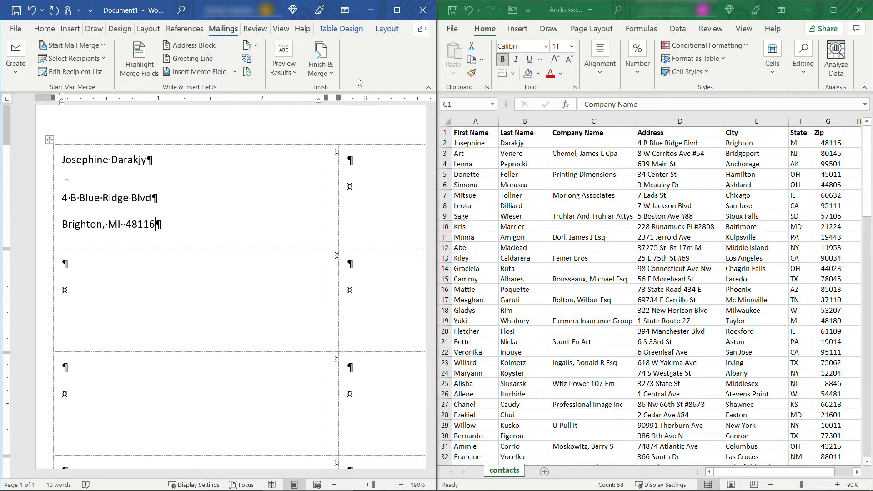
mouse_move(320, 58)
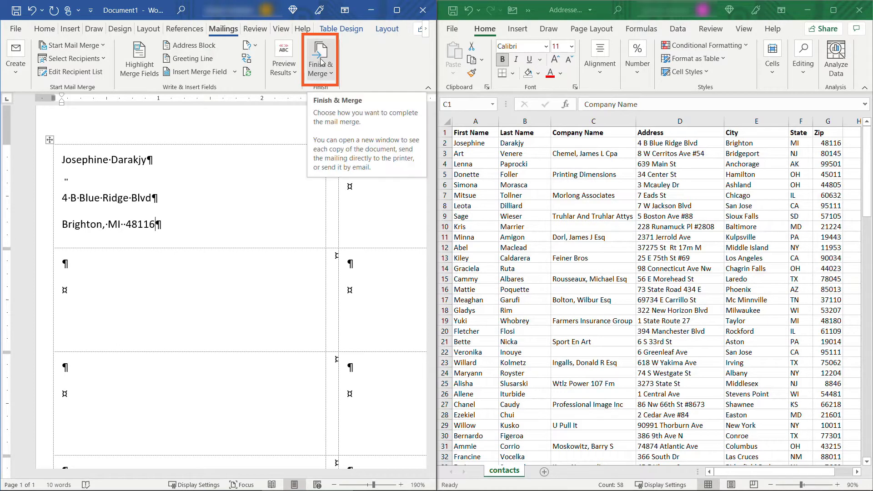
Step: Finish & Merge all records into a new editable labels document and maximize it
click(319, 58)
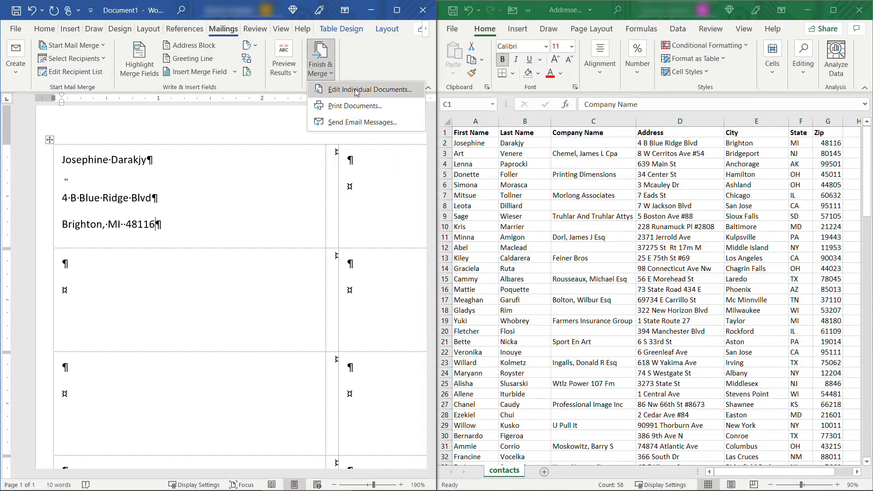
click(371, 90)
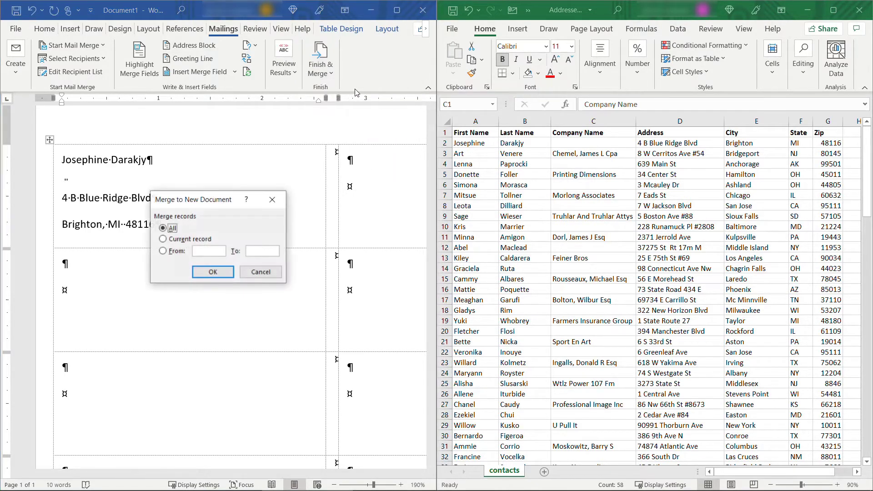
click(213, 272)
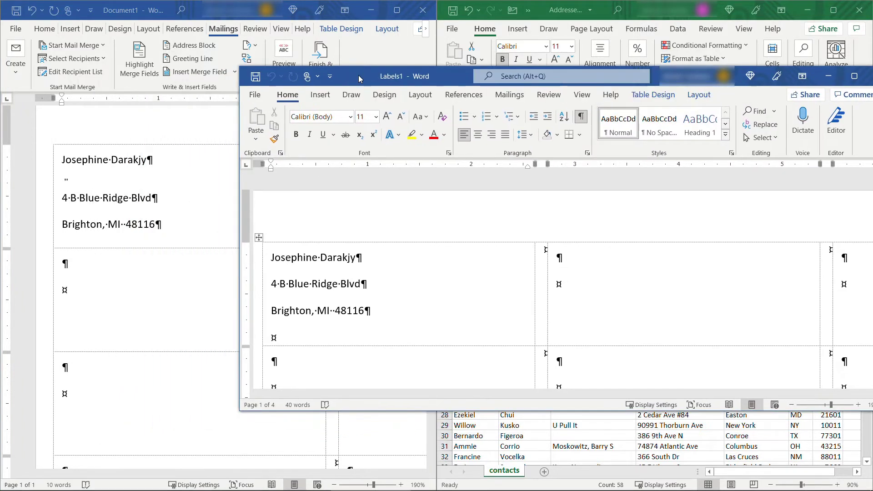
click(368, 311)
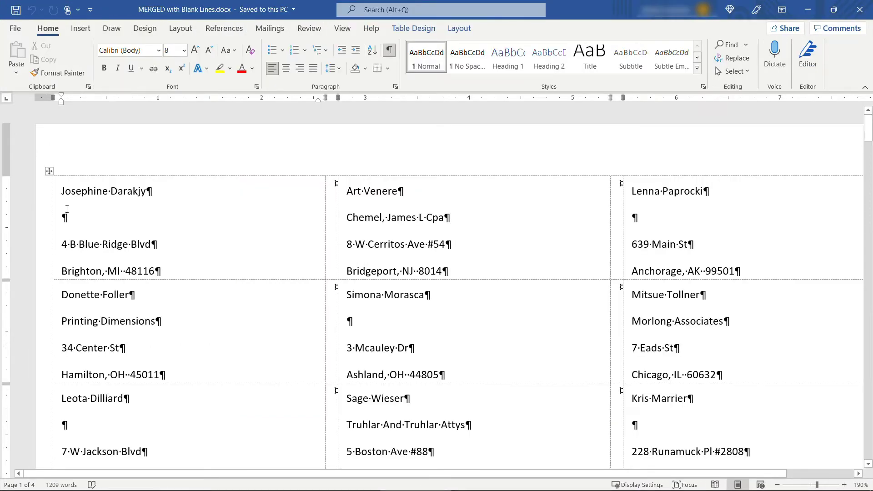
scroll(down, 3)
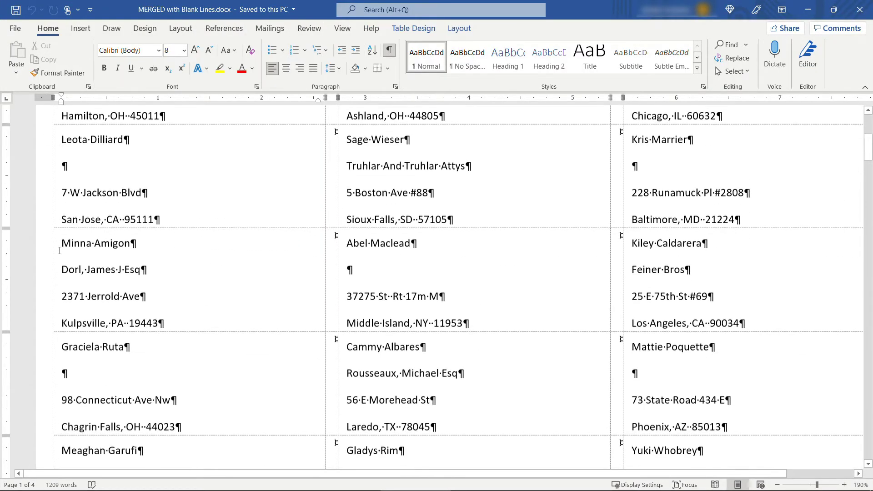
scroll(down, 3)
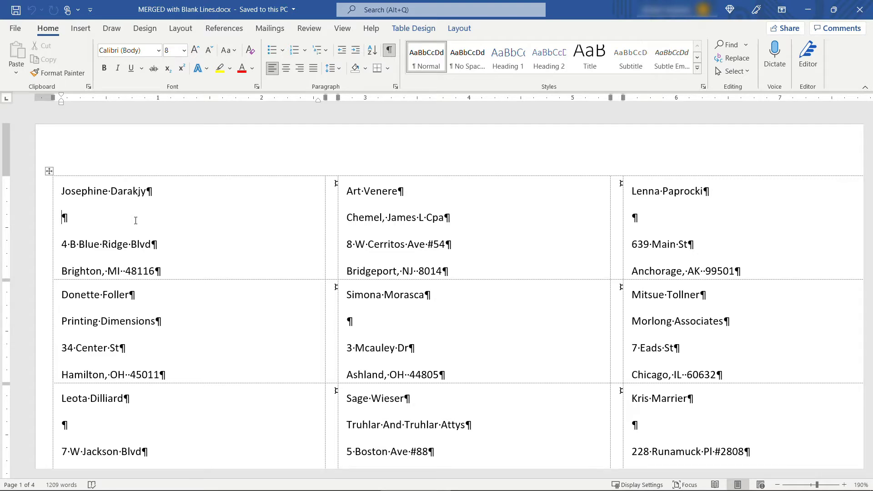
Step: In Find and Replace, set the search text to two paragraph marks (^p^p)
key(ctrl+h)
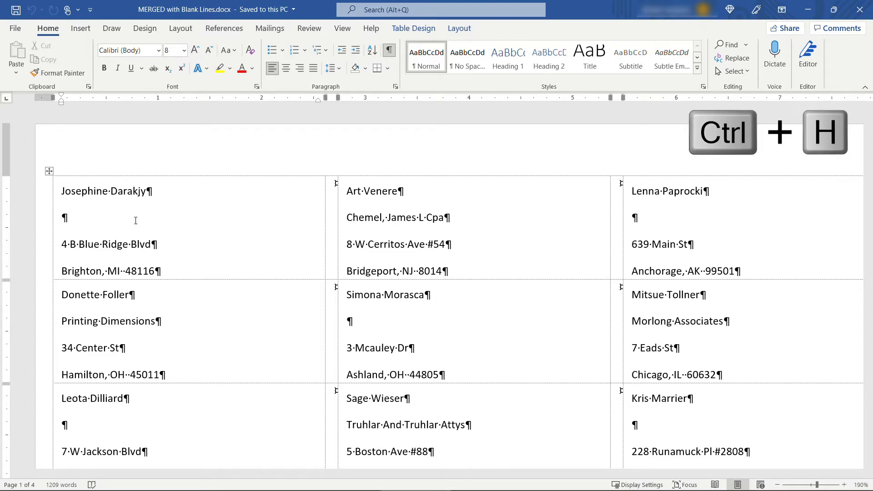
key(ctrl+h)
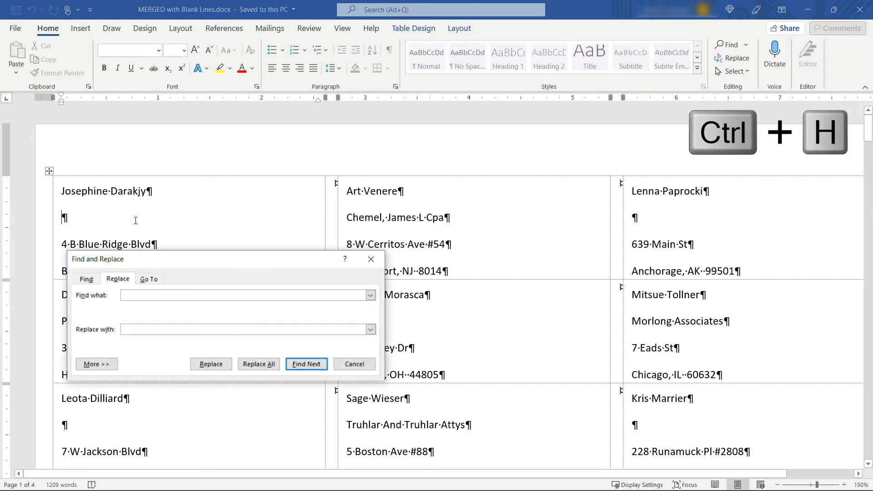
click(245, 295)
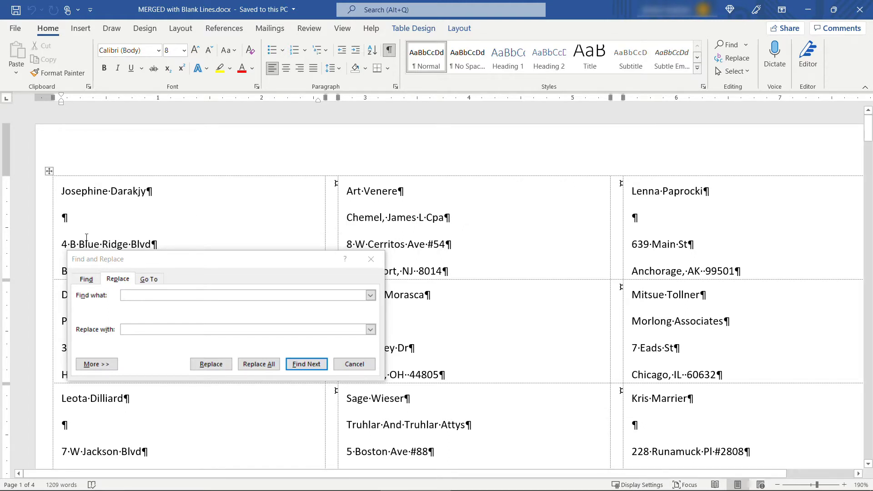
click(242, 294)
text(^p)
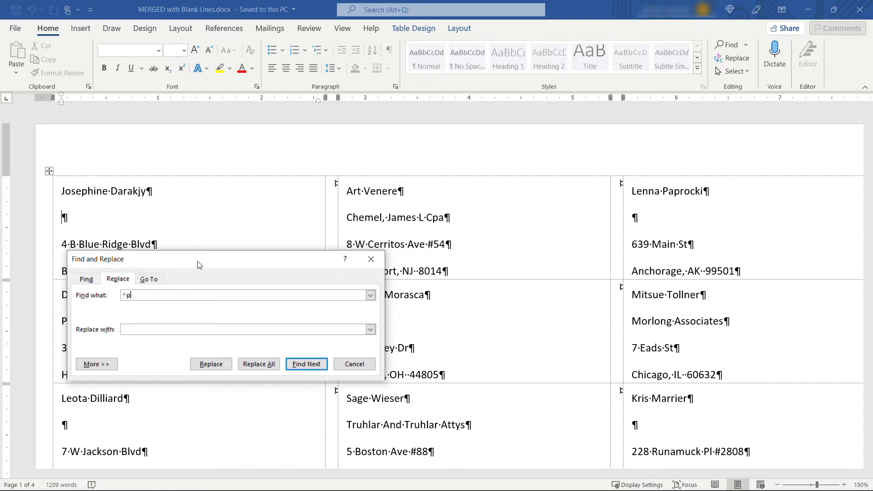
click(96, 364)
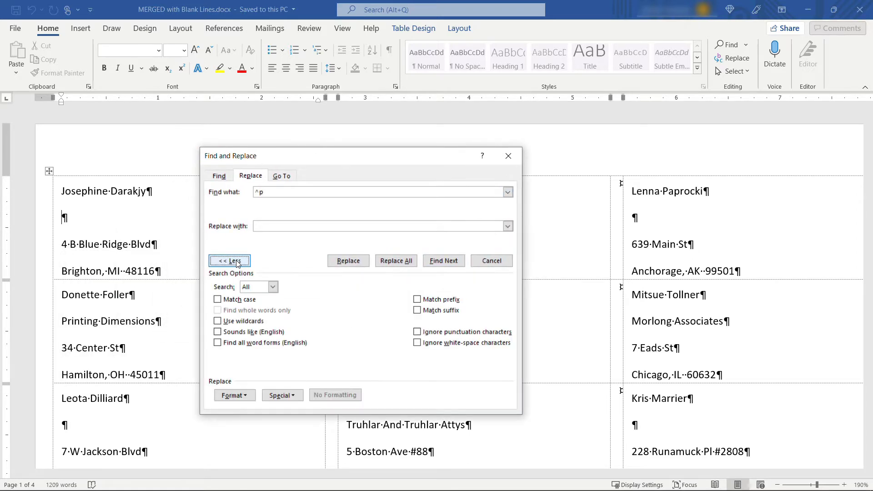
click(282, 395)
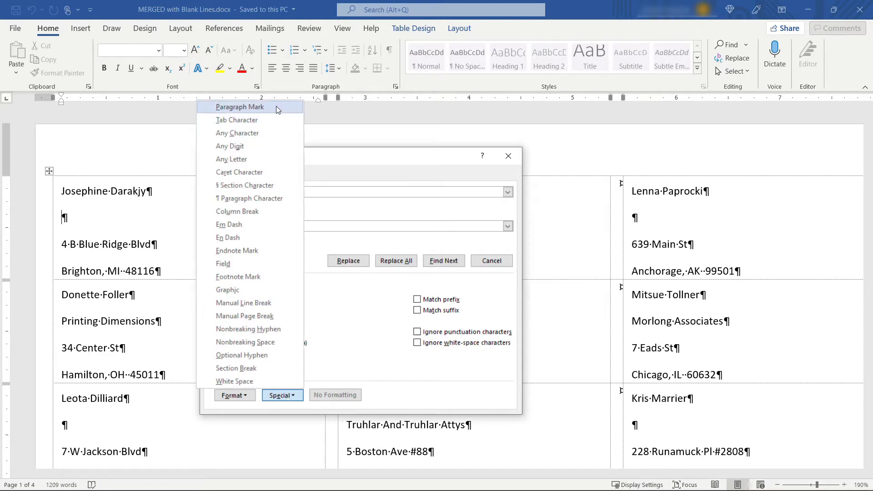
click(240, 107)
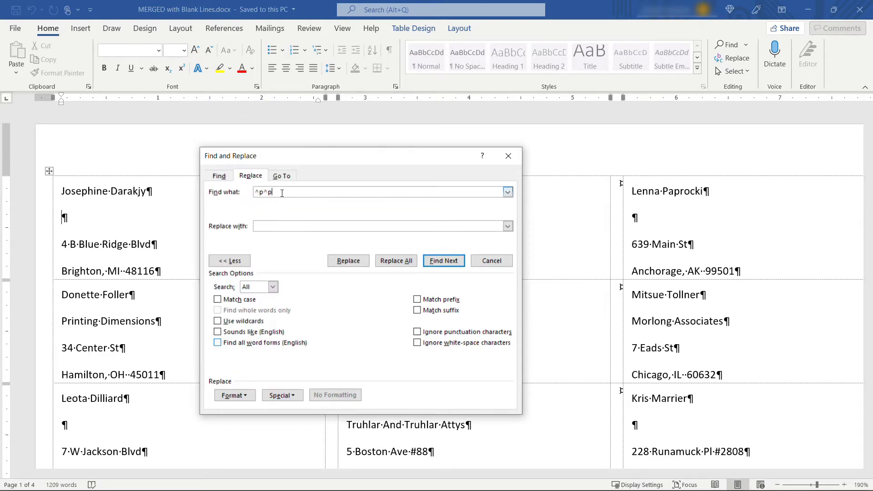
Step: Replace every ^p^p with ^p throughout the document (59 replacements) and close the dialog
key(Backspace)
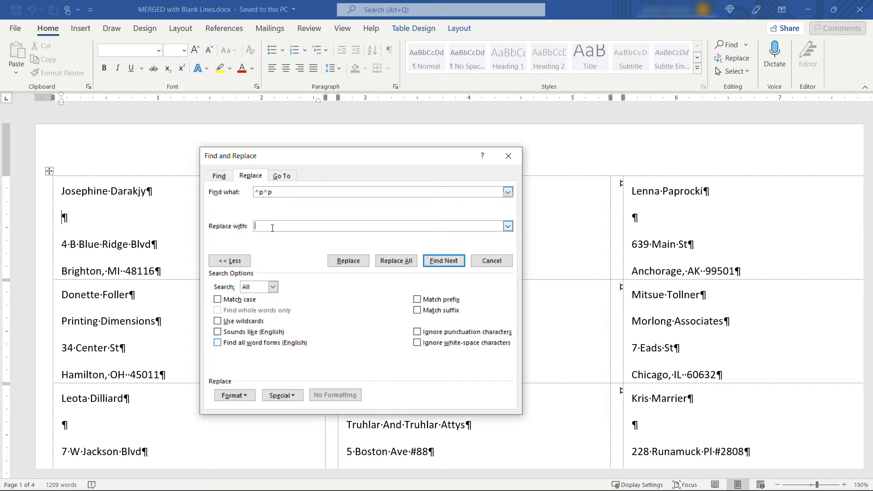
text(^p)
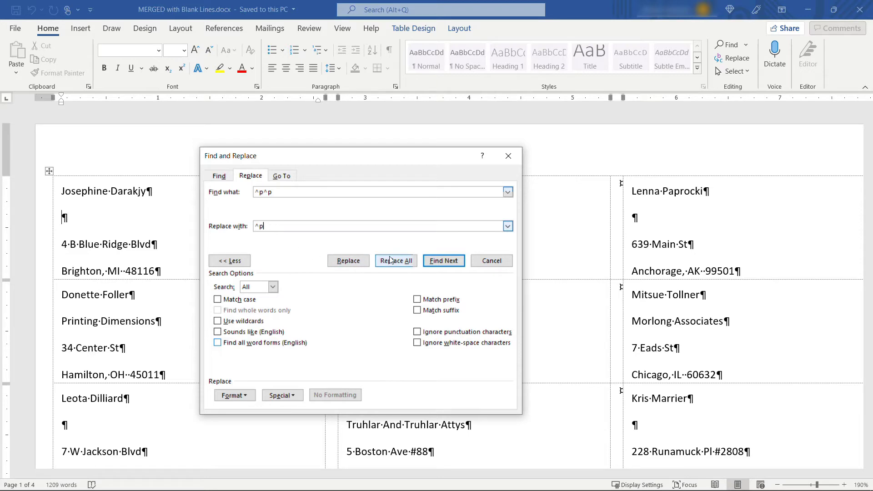
click(396, 261)
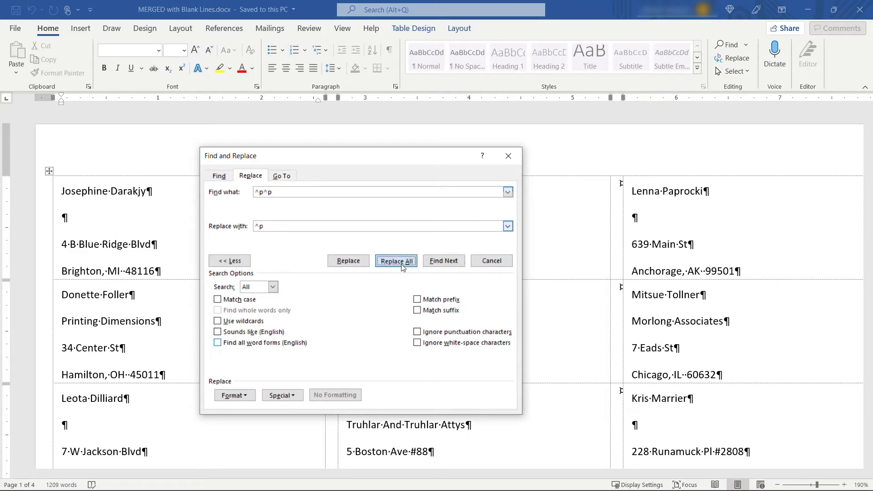
click(395, 261)
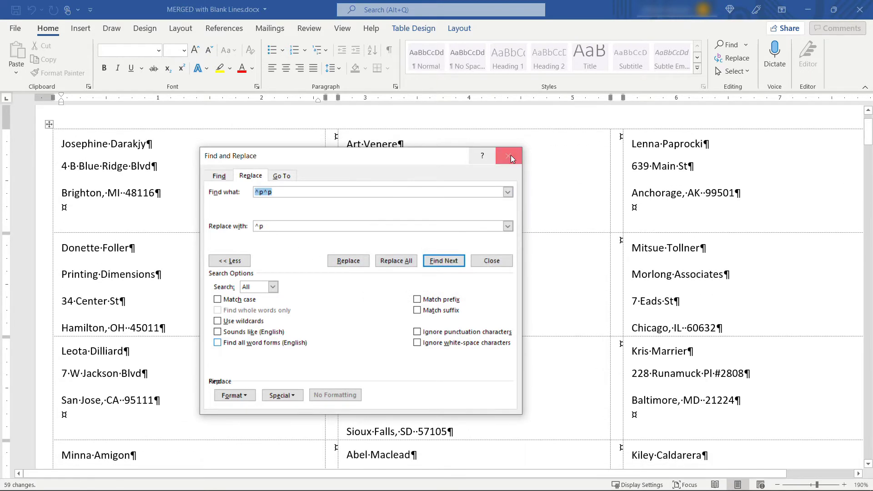
click(507, 156)
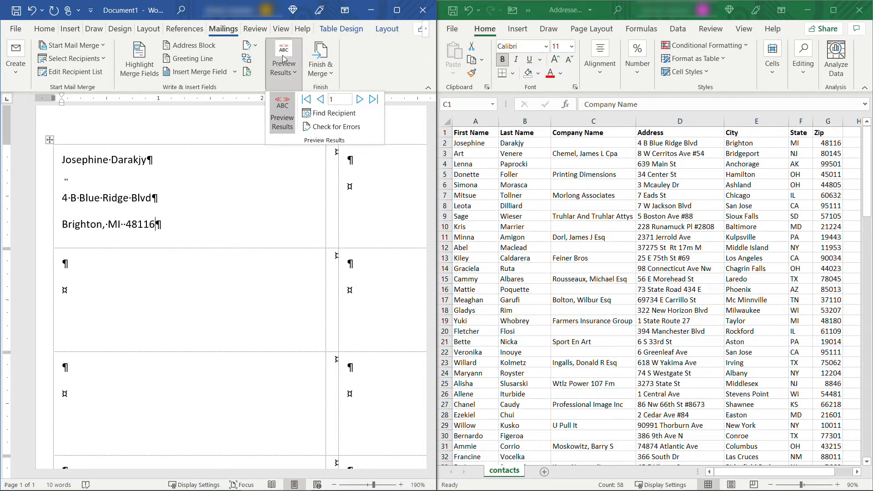
Step: Turn off Preview Results in the template and select the Company_Name merge field
click(283, 58)
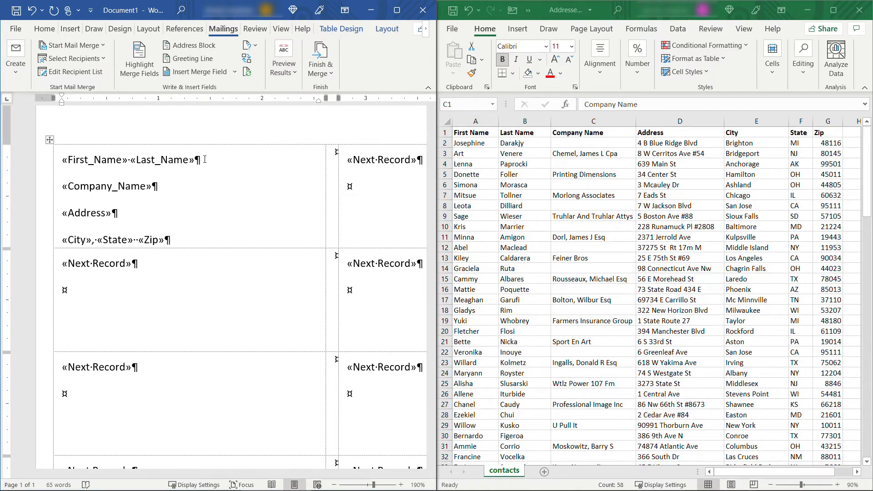
double_click(105, 186)
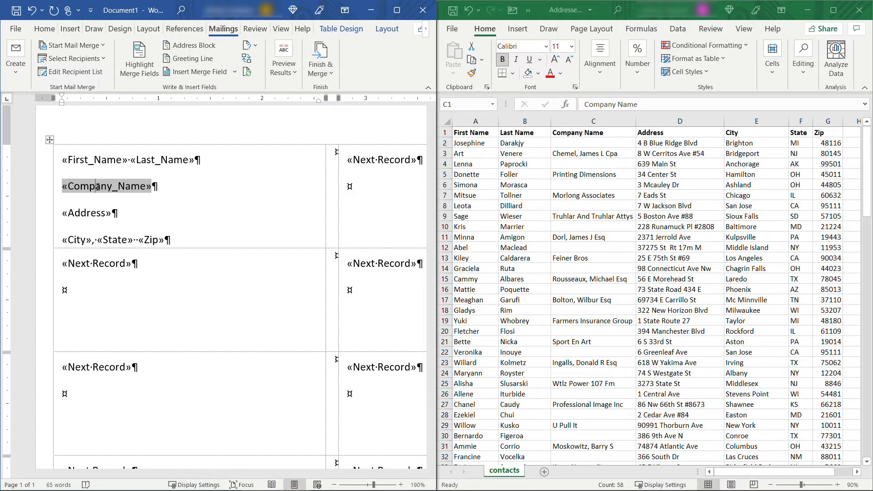
Step: Reveal the Company_Name MERGEFIELD code and add a \b switch with empty quotes
key(shift+f9)
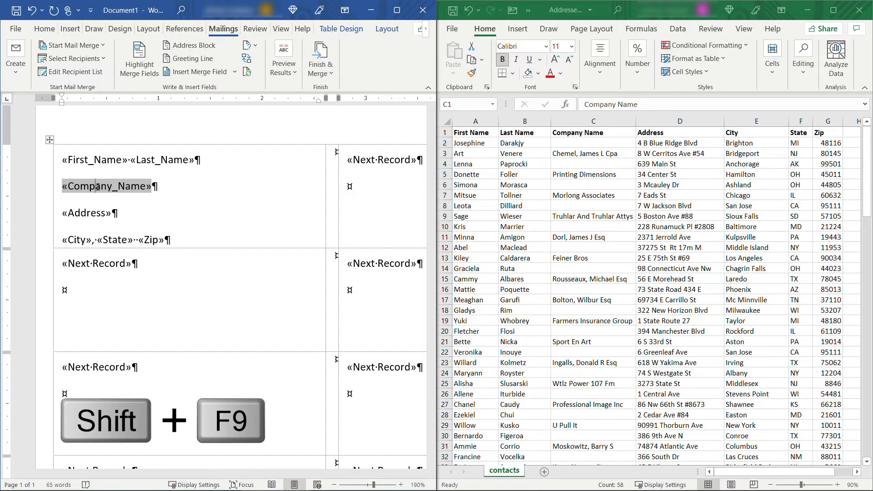
key(shift+F9)
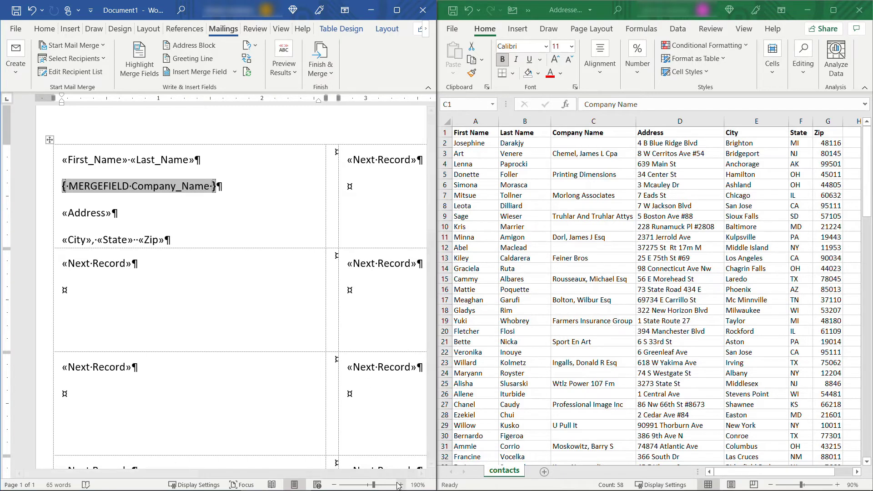
click(398, 484)
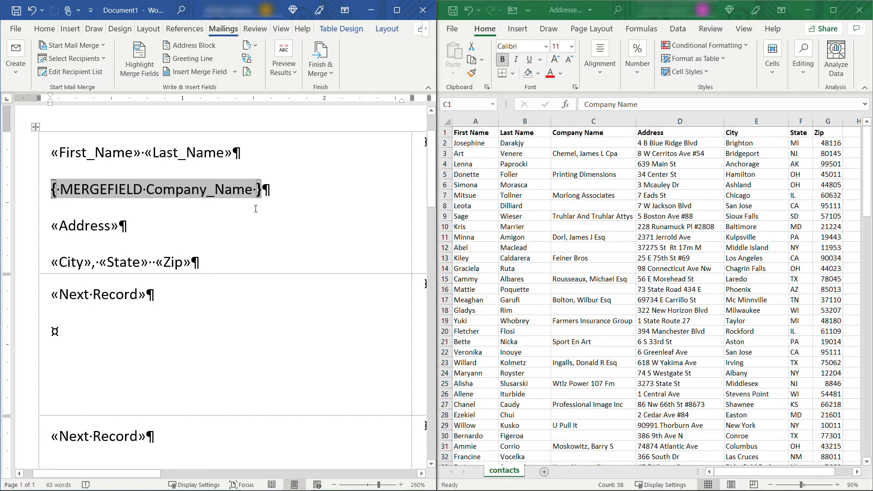
text(\b)
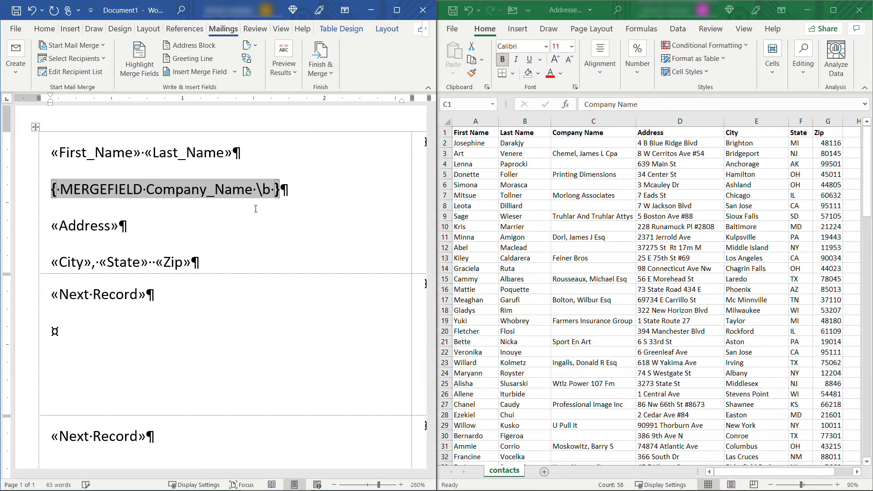
text(")
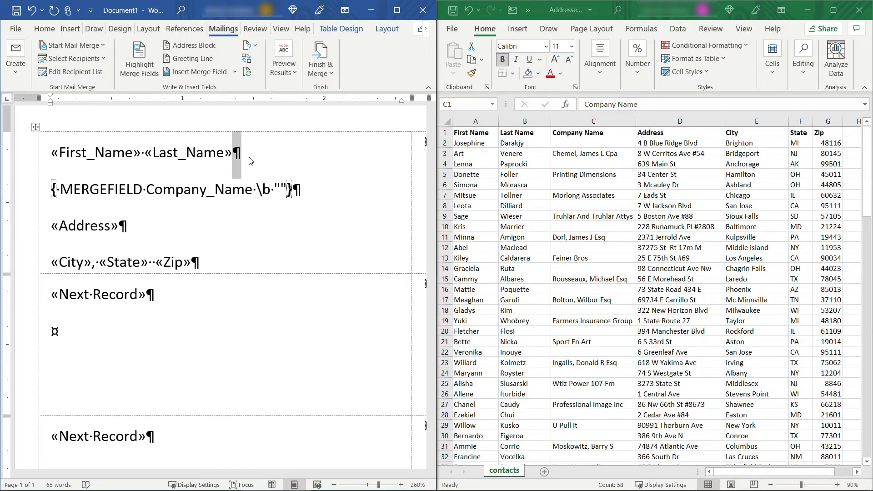
Step: Quote a Shift+Enter line break in the \b switch and hide the field codes again
key(shift+enter)
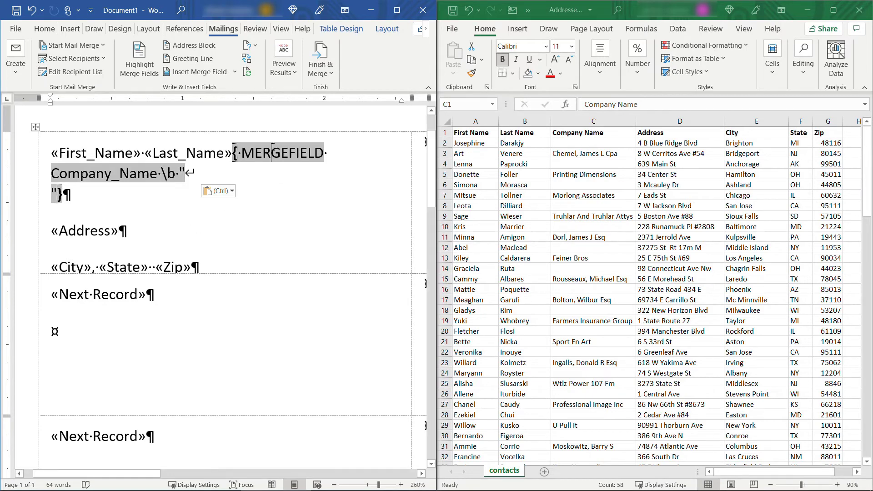
key(f9)
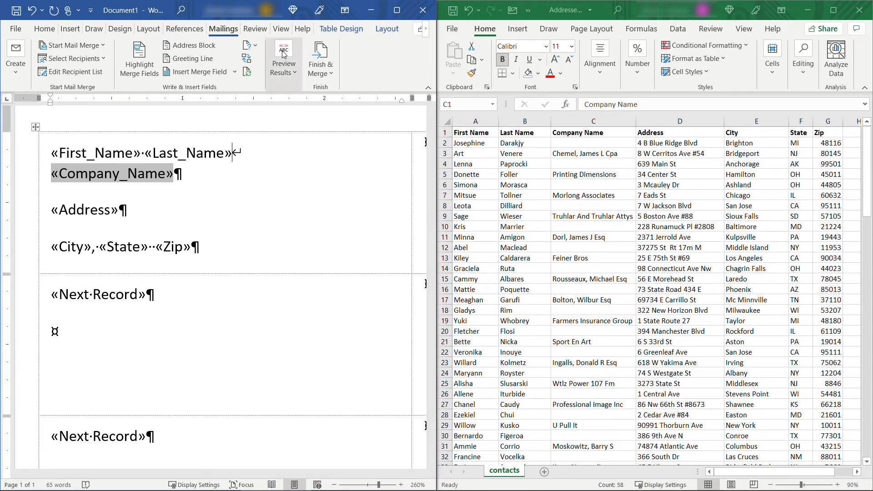
Step: Update all labels with the revised layout and preview the merged addresses
click(284, 58)
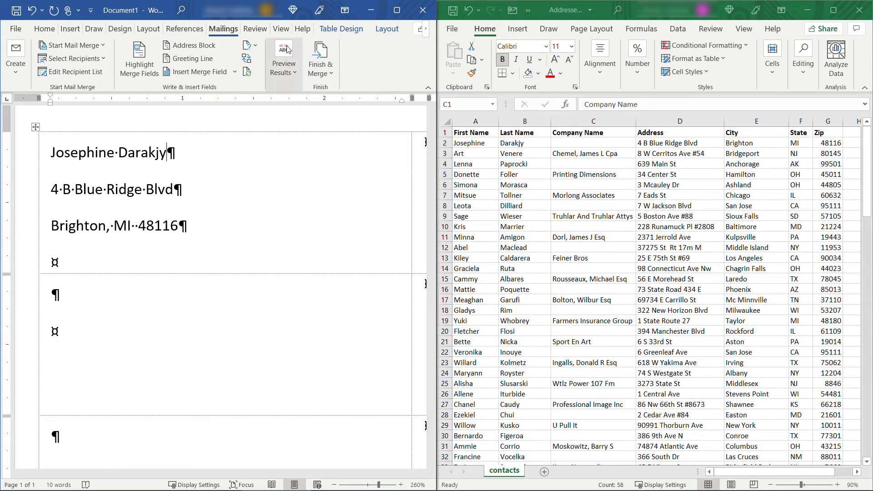
click(283, 58)
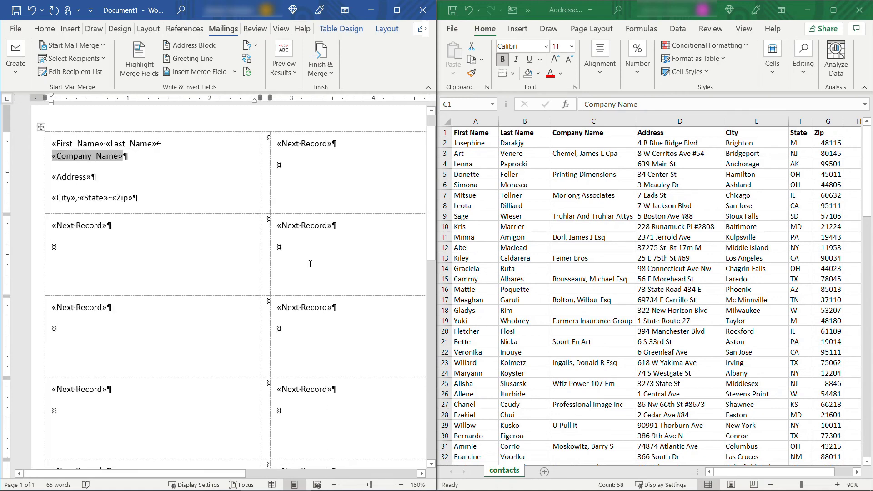
mouse_move(247, 73)
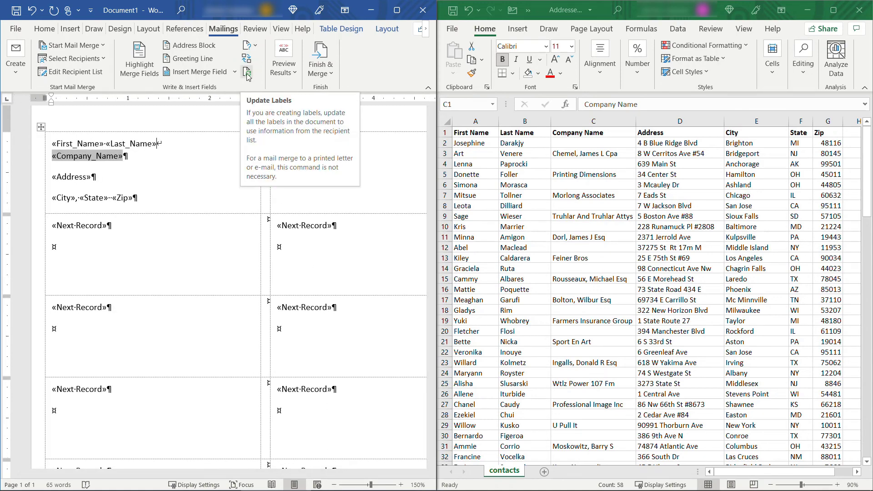
click(247, 61)
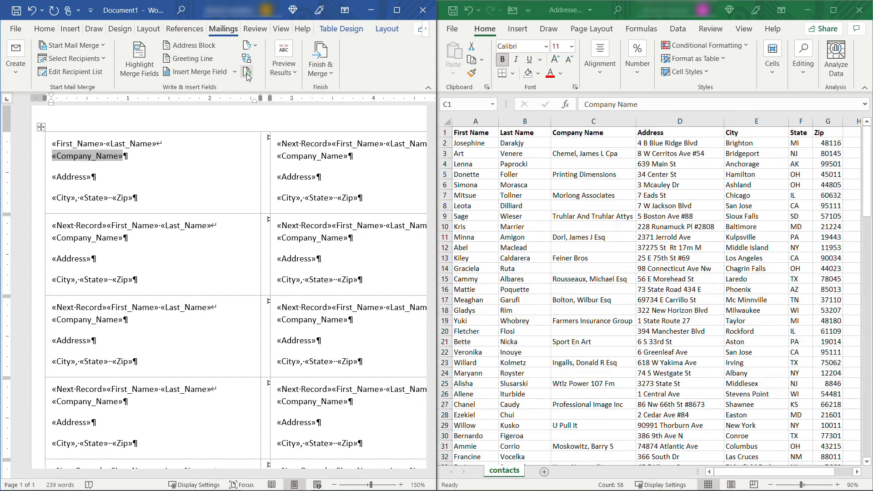
click(283, 58)
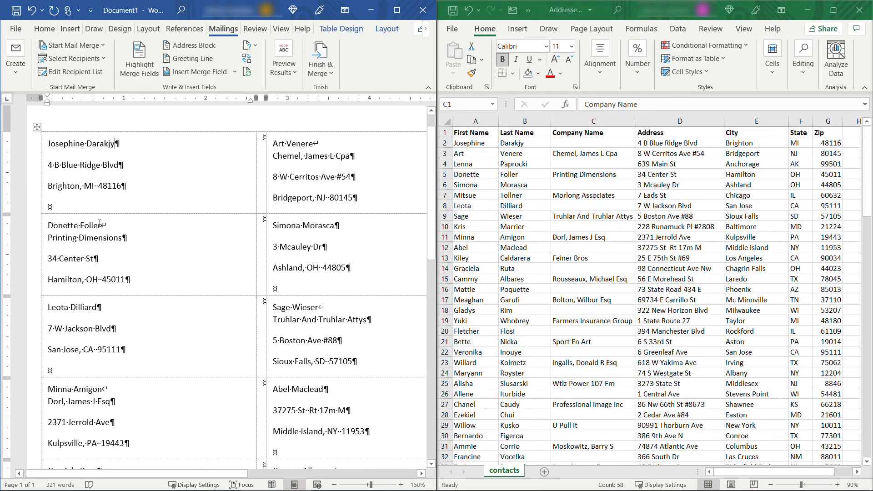
Step: Finish & Merge all records into a new labels document without empty company lines
double_click(85, 237)
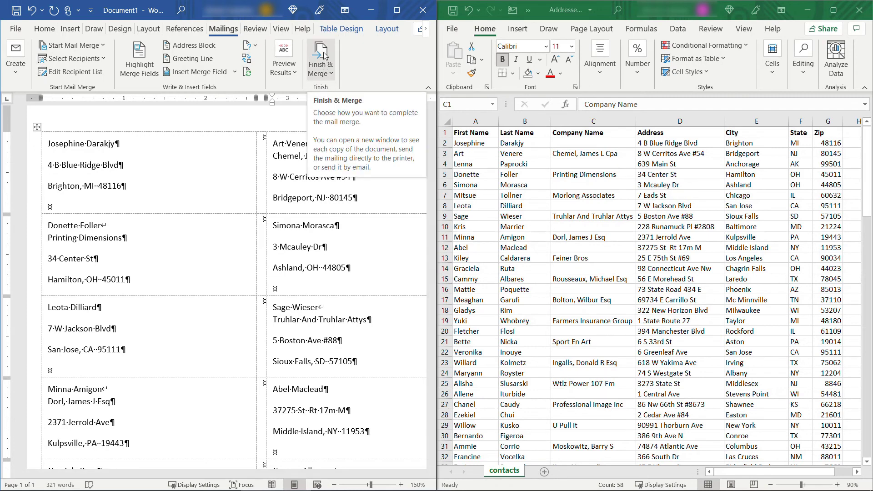
click(320, 56)
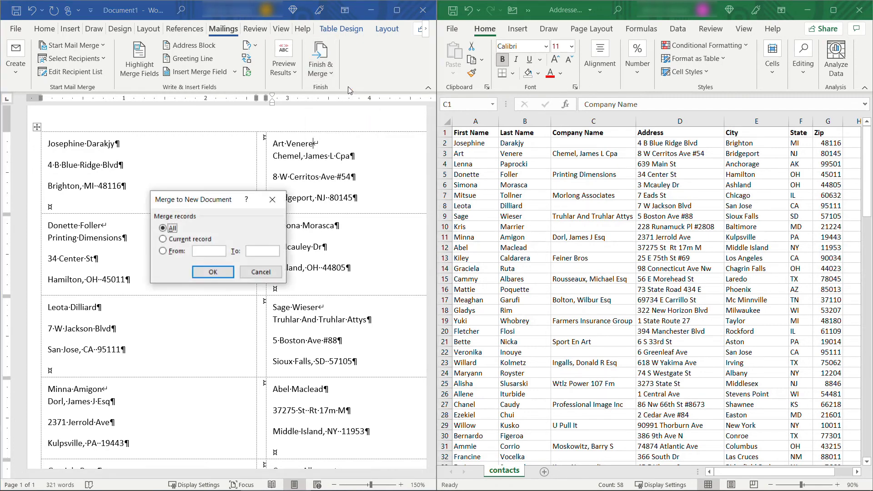
click(212, 272)
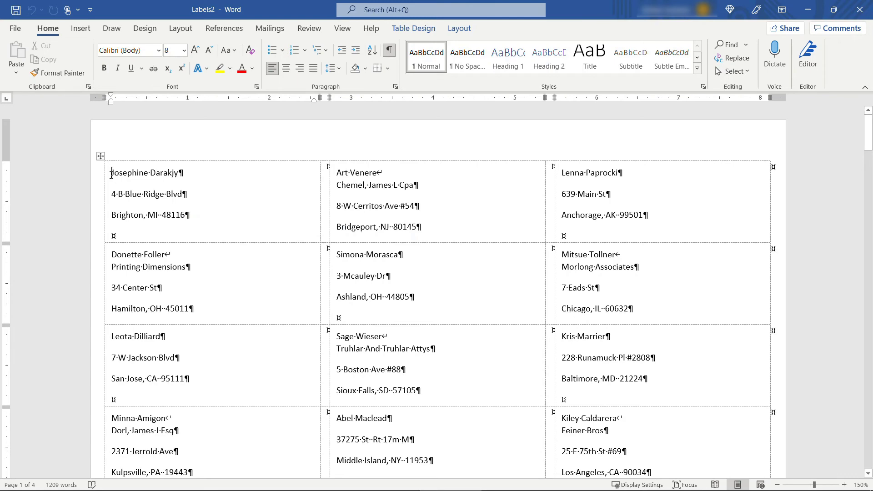
Step: Replace all 57 manual line breaks (^l) with paragraph marks (^p) throughout the merged labels
key(ctrl+h)
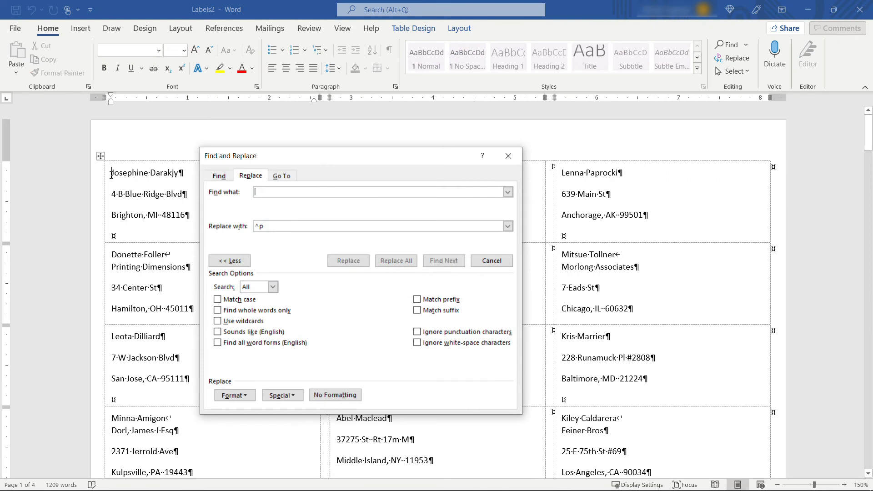
click(381, 225)
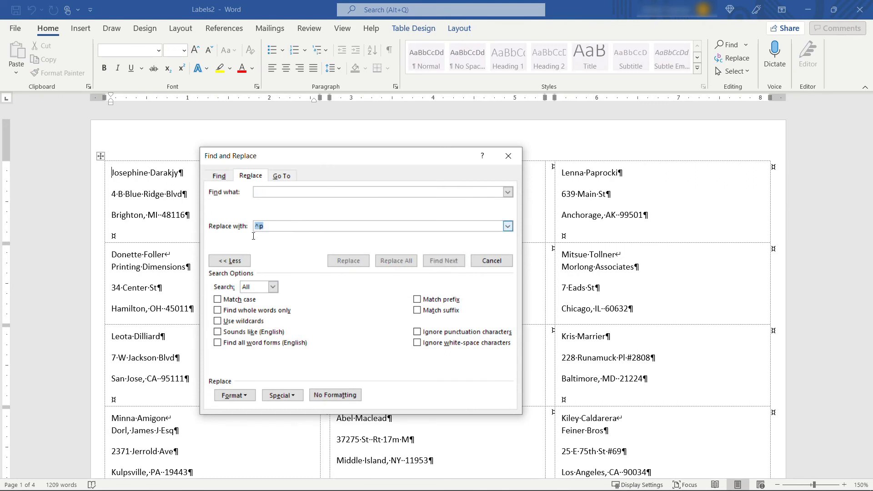
click(381, 226)
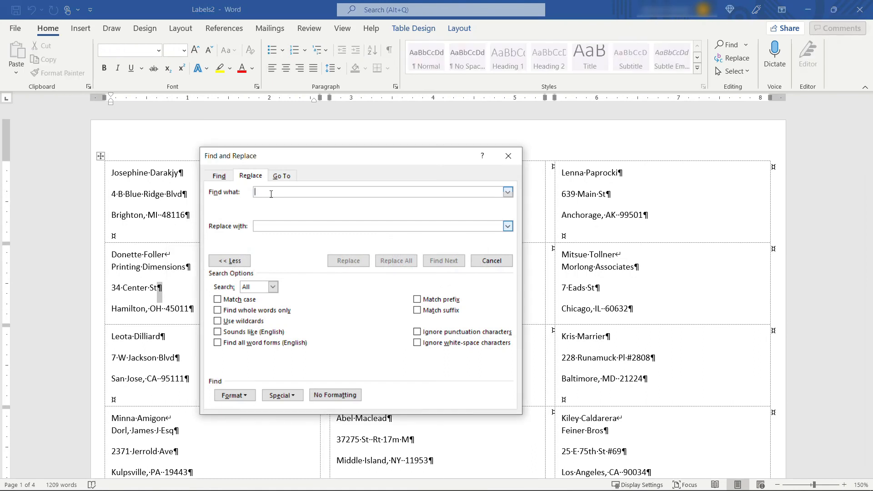
text(^l)
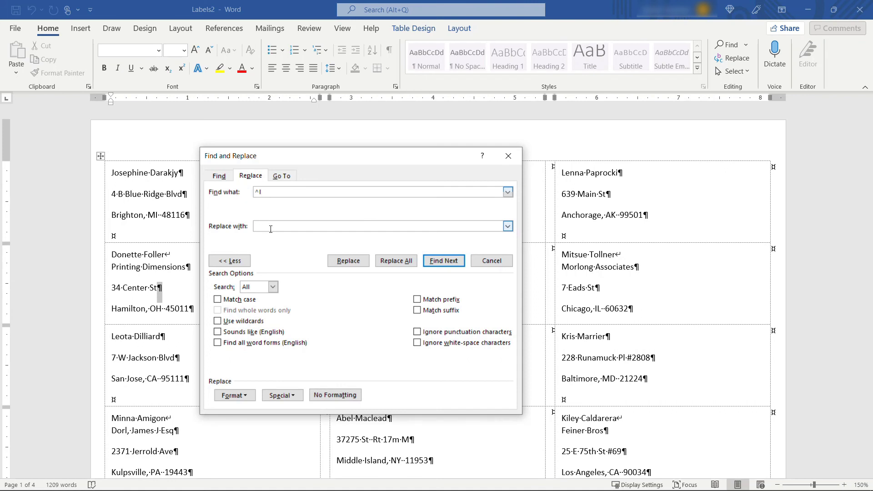
text(^p)
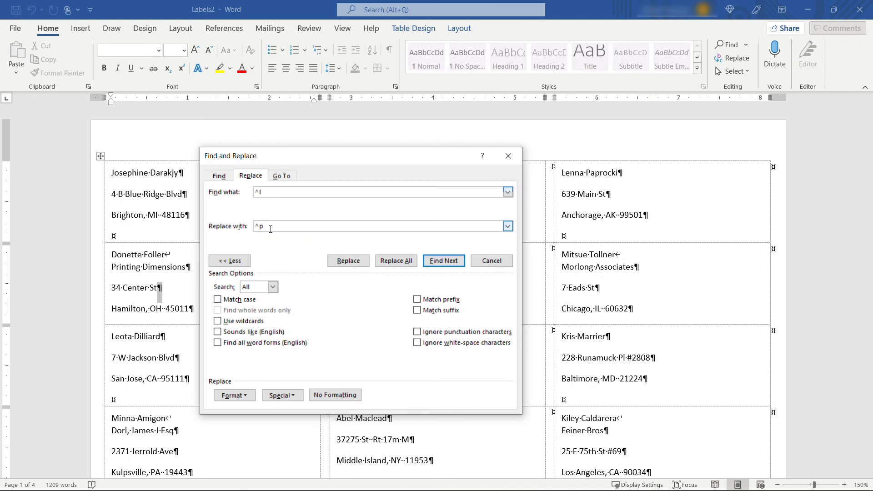
click(395, 260)
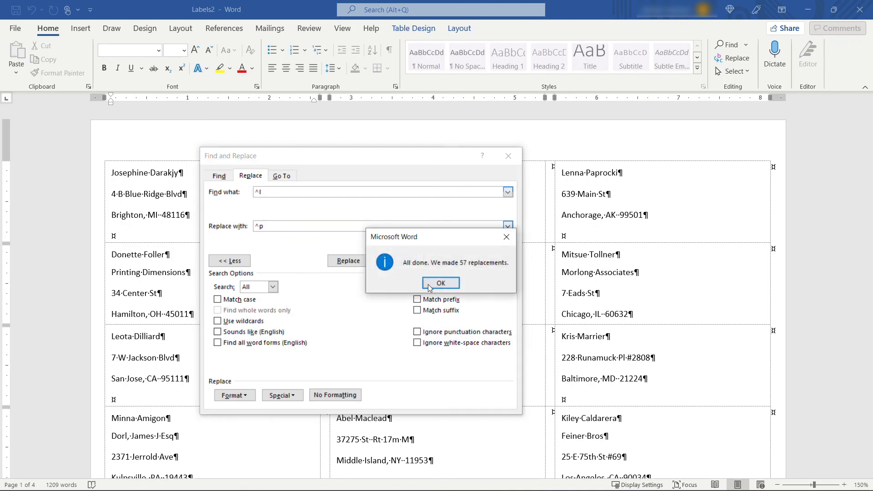
click(440, 283)
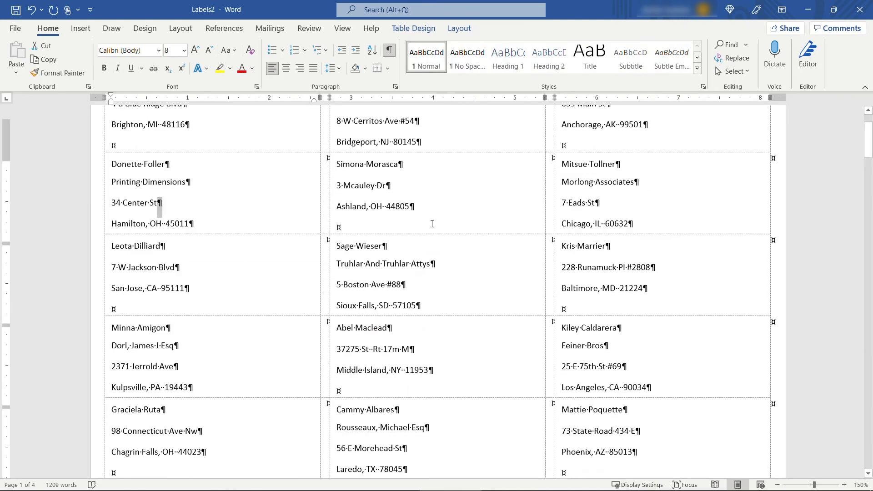